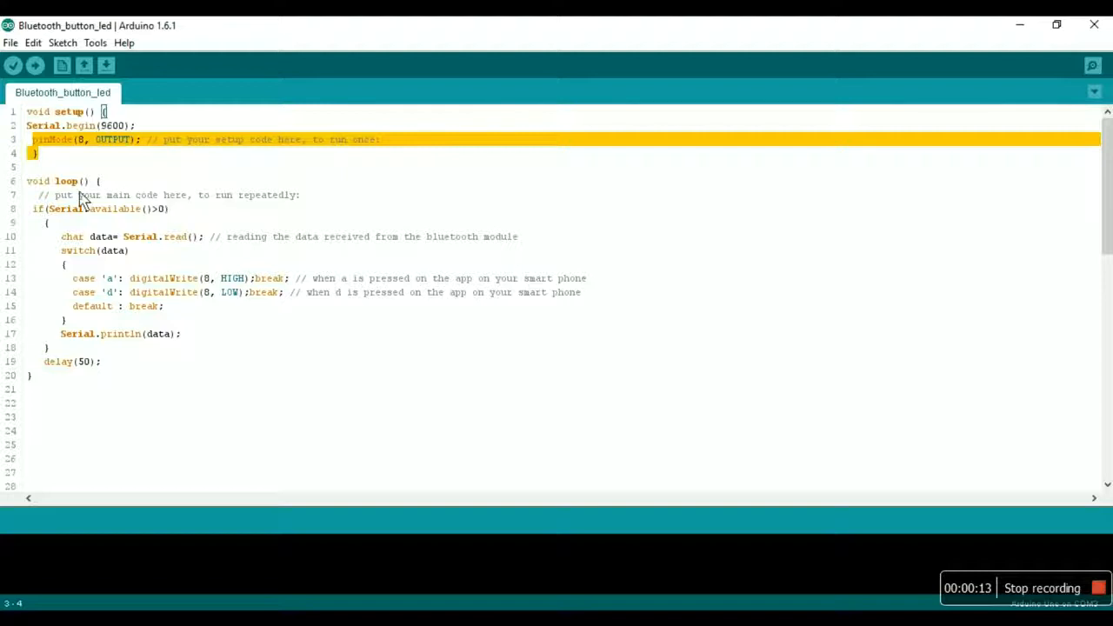
# Deselect the setup and delay code in the sketch, then select all the code
pyautogui.click(100, 208)
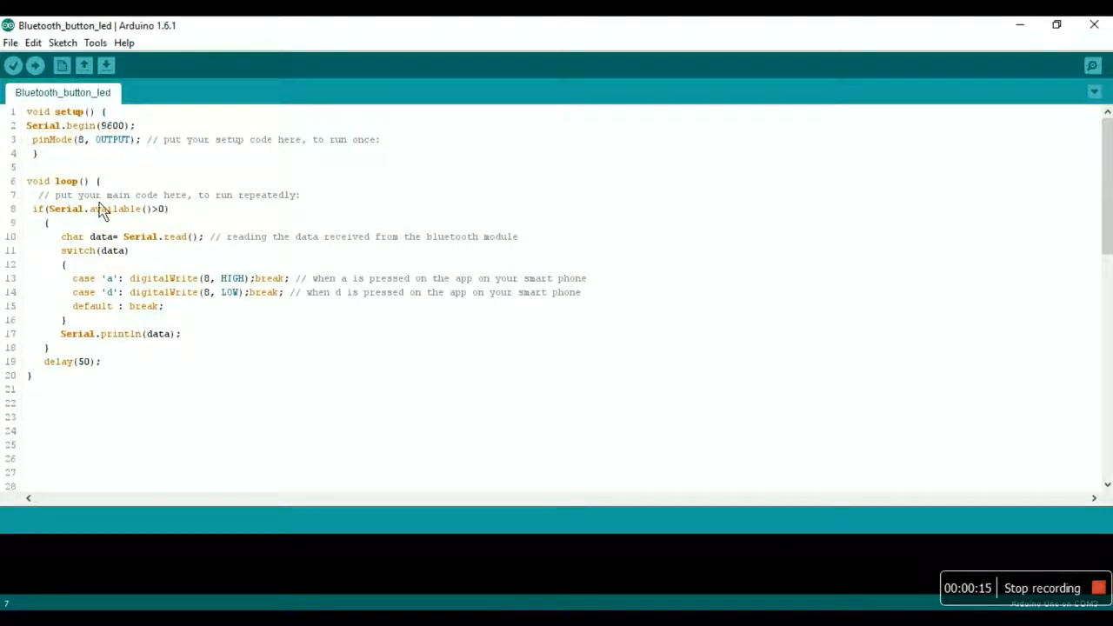
pyautogui.moveTo(94, 231)
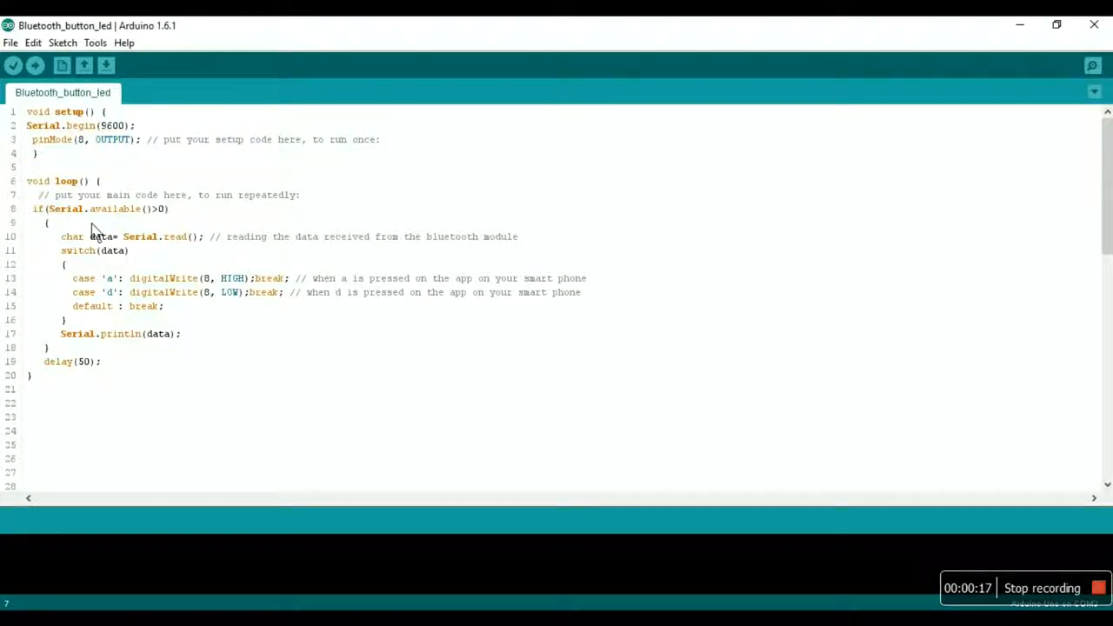
pyautogui.moveTo(254, 220)
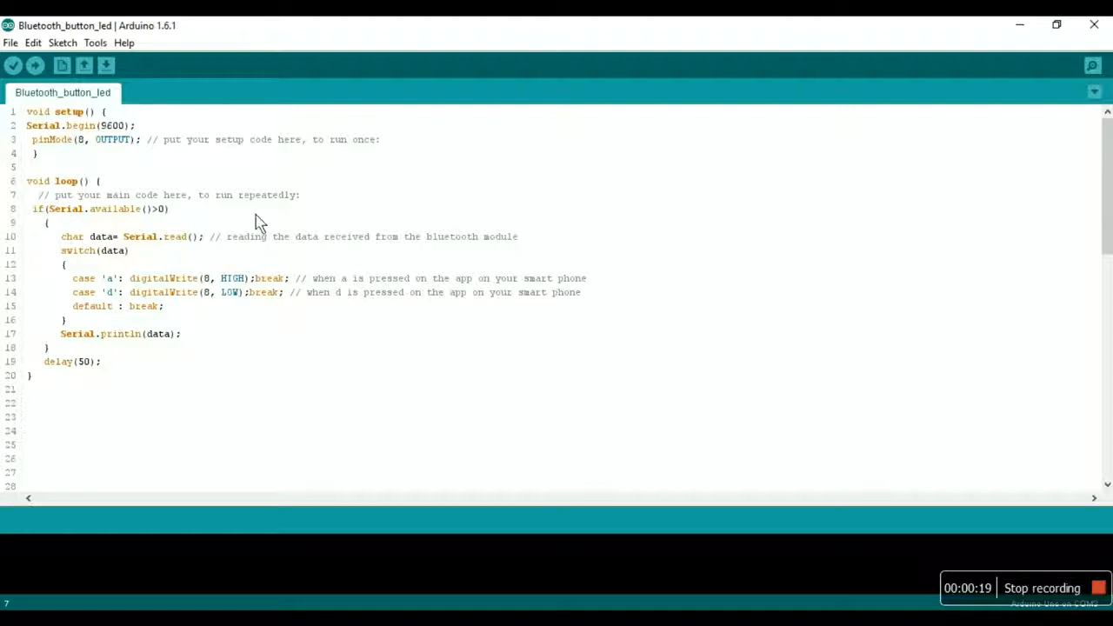
pyautogui.moveTo(129, 228)
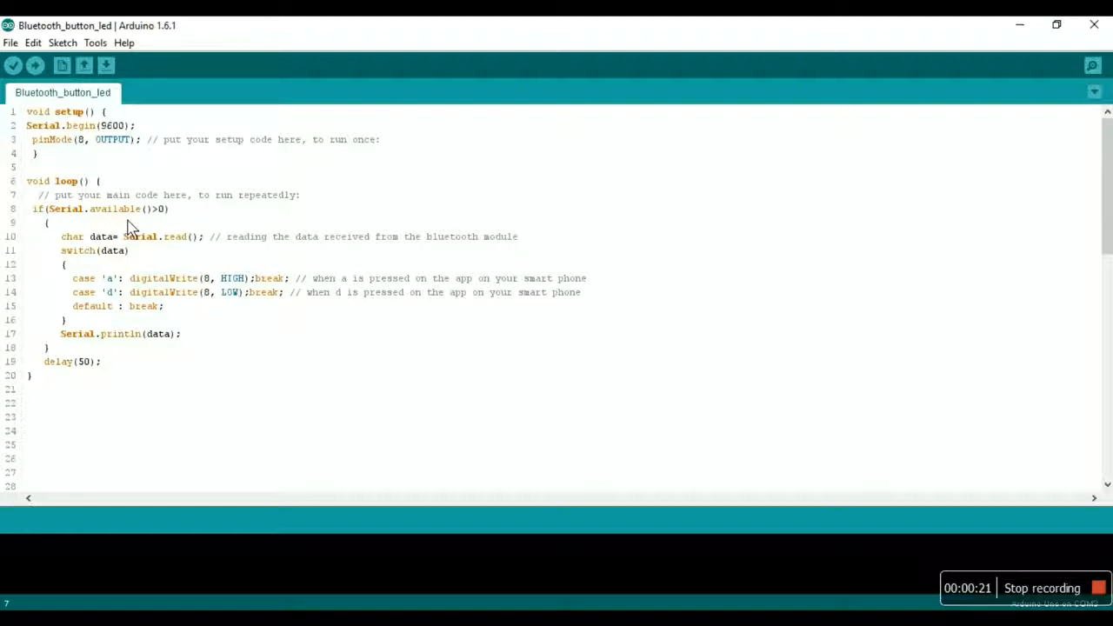
pyautogui.moveTo(196, 228)
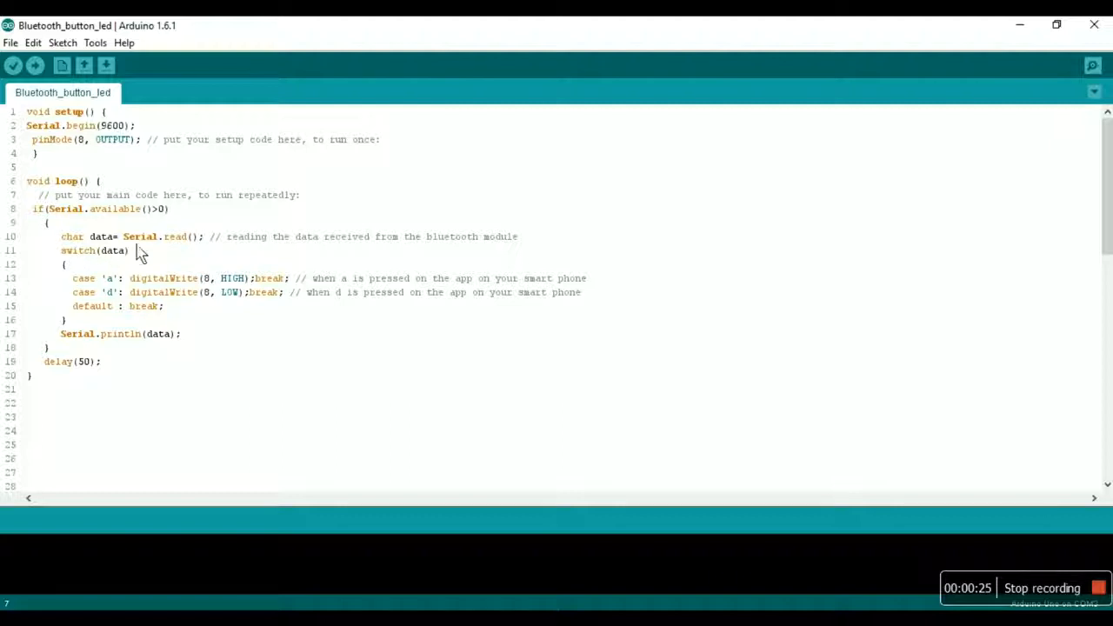
pyautogui.moveTo(210, 250)
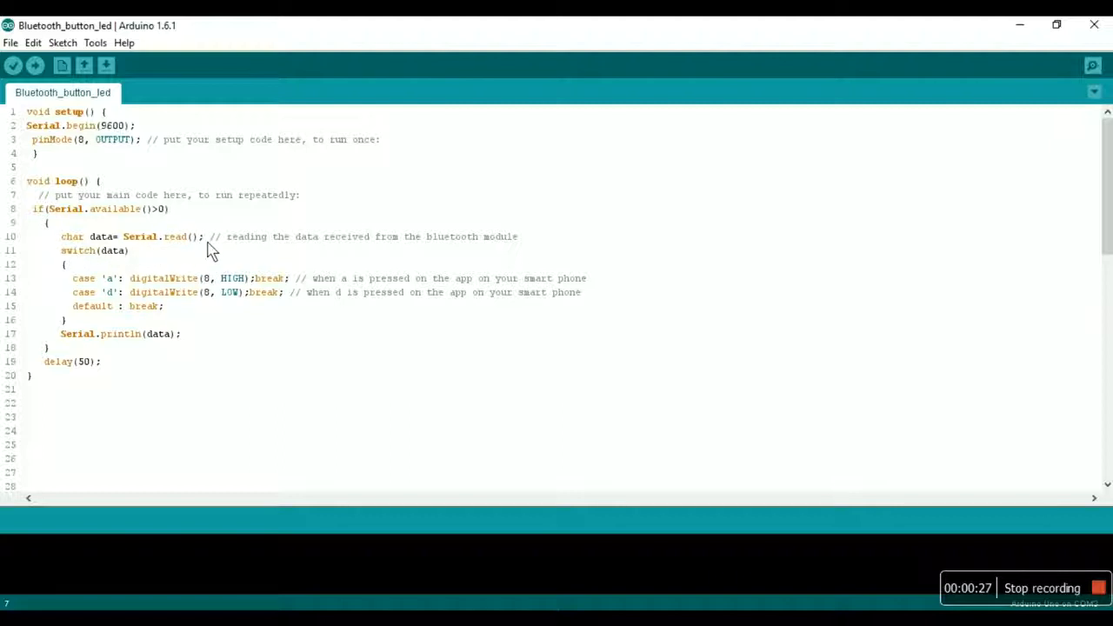
pyautogui.moveTo(302, 258)
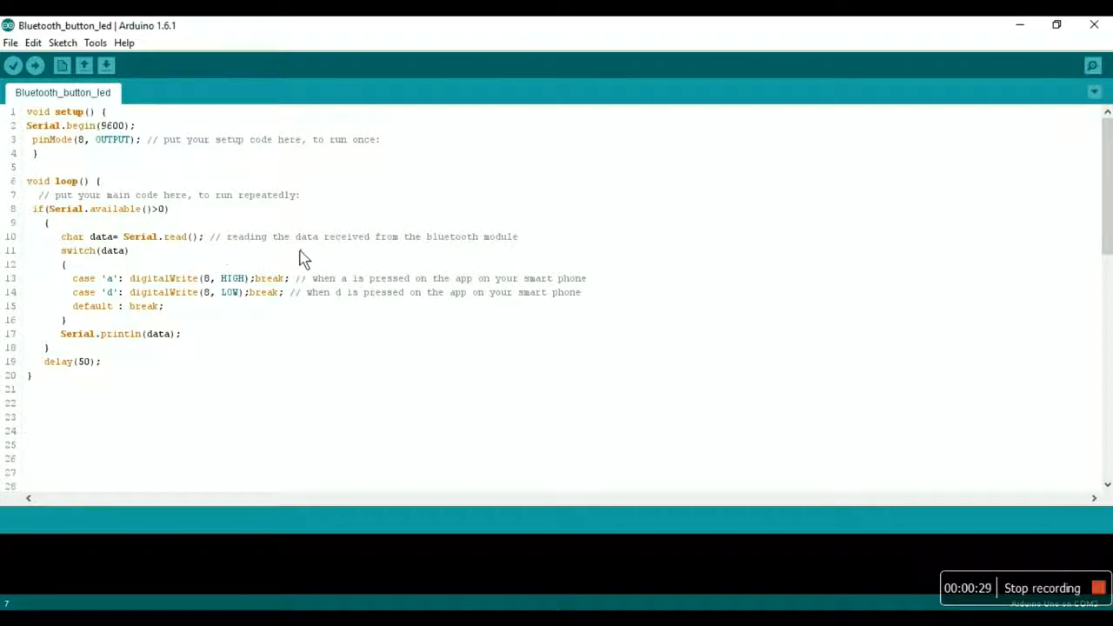
pyautogui.moveTo(106, 266)
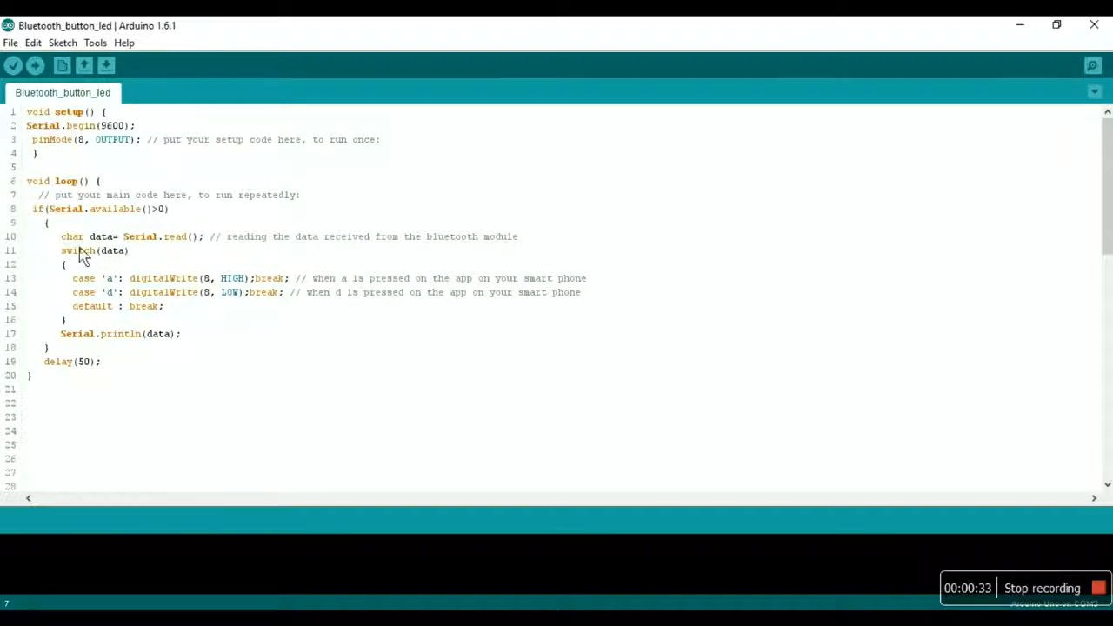
pyautogui.moveTo(222, 259)
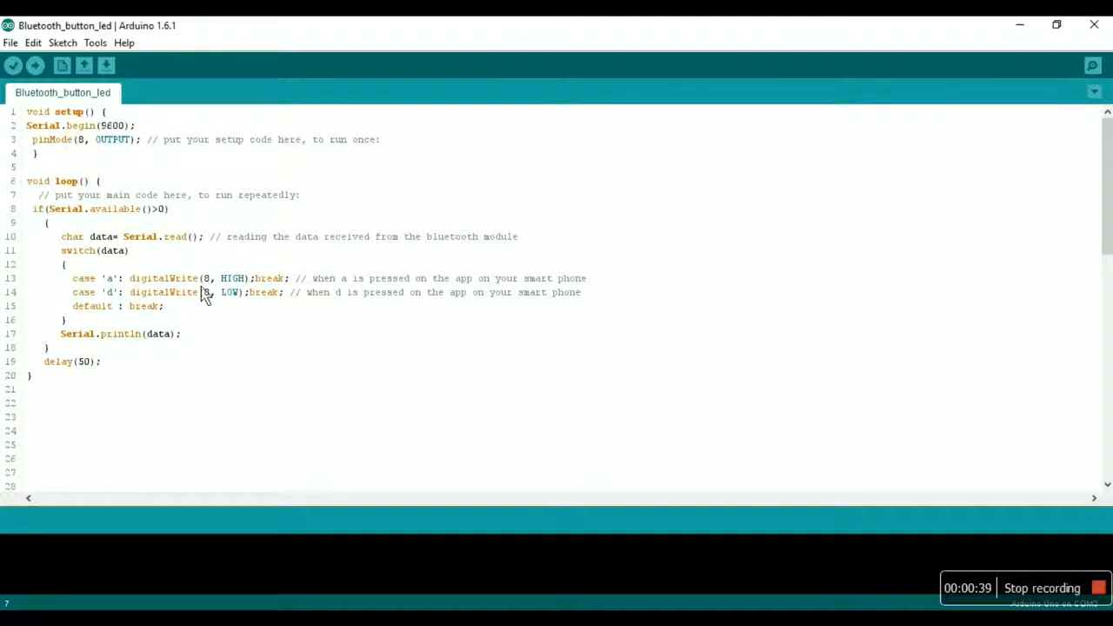
pyautogui.moveTo(265, 290)
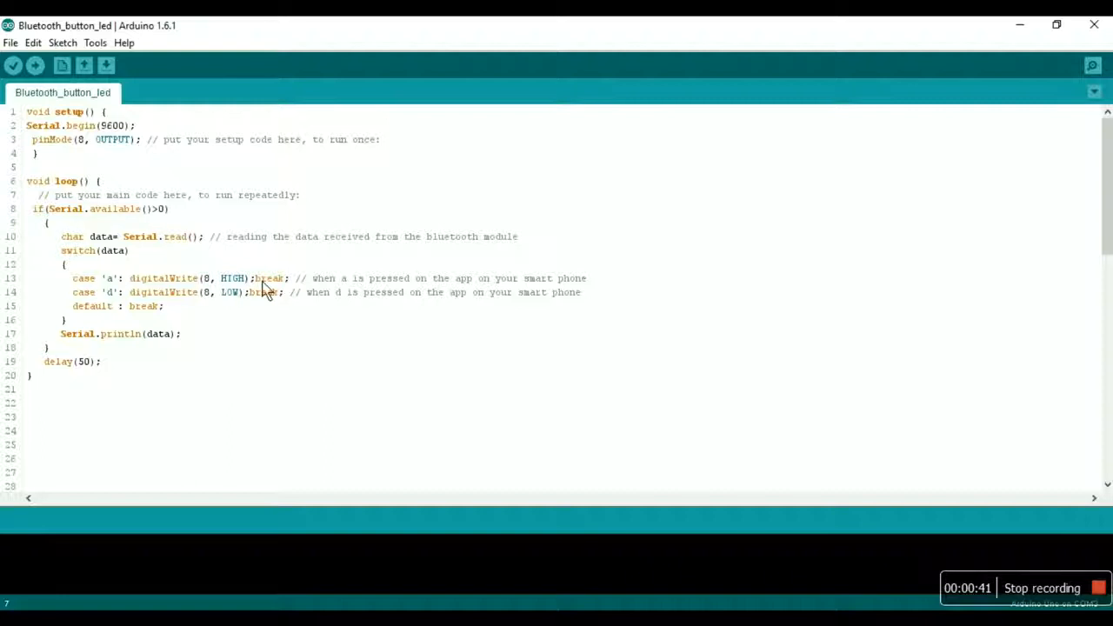
pyautogui.moveTo(204, 291)
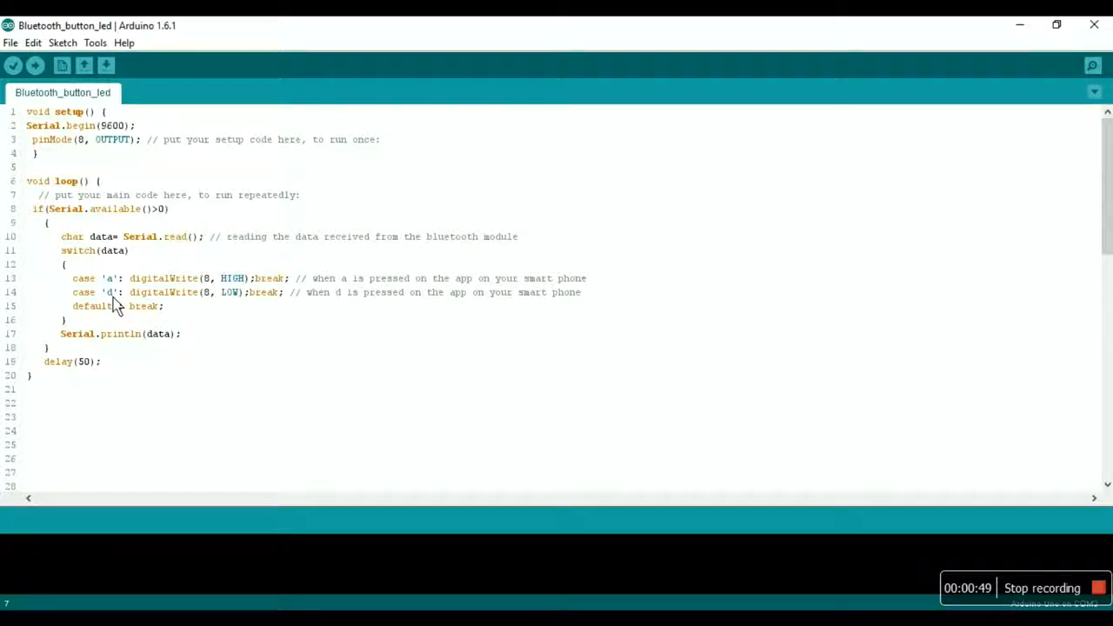
pyautogui.moveTo(218, 310)
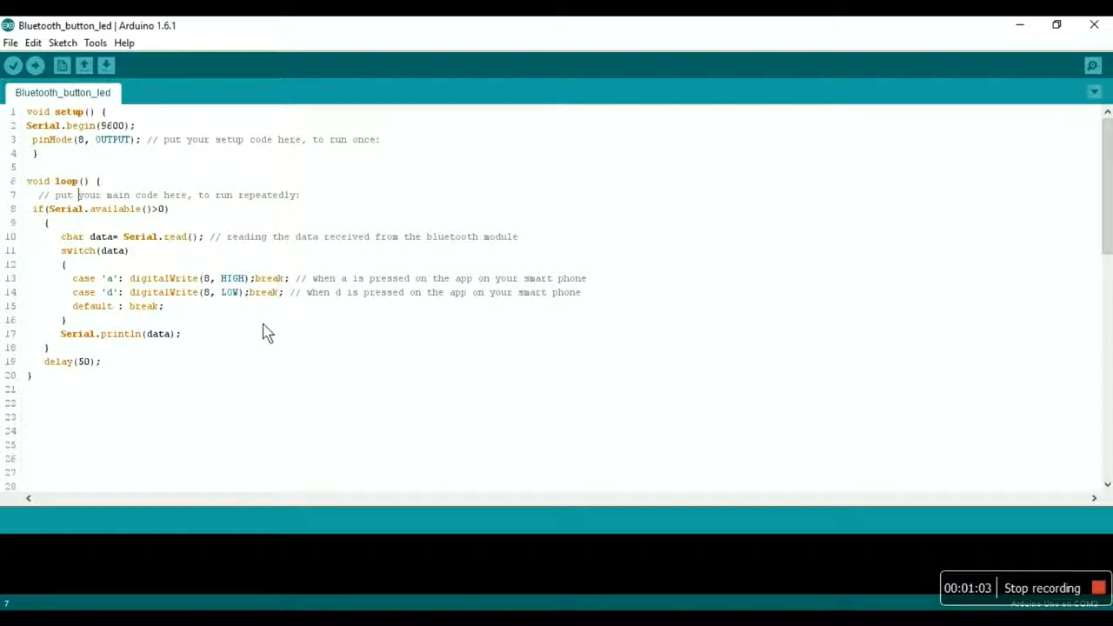
pyautogui.moveTo(174, 322)
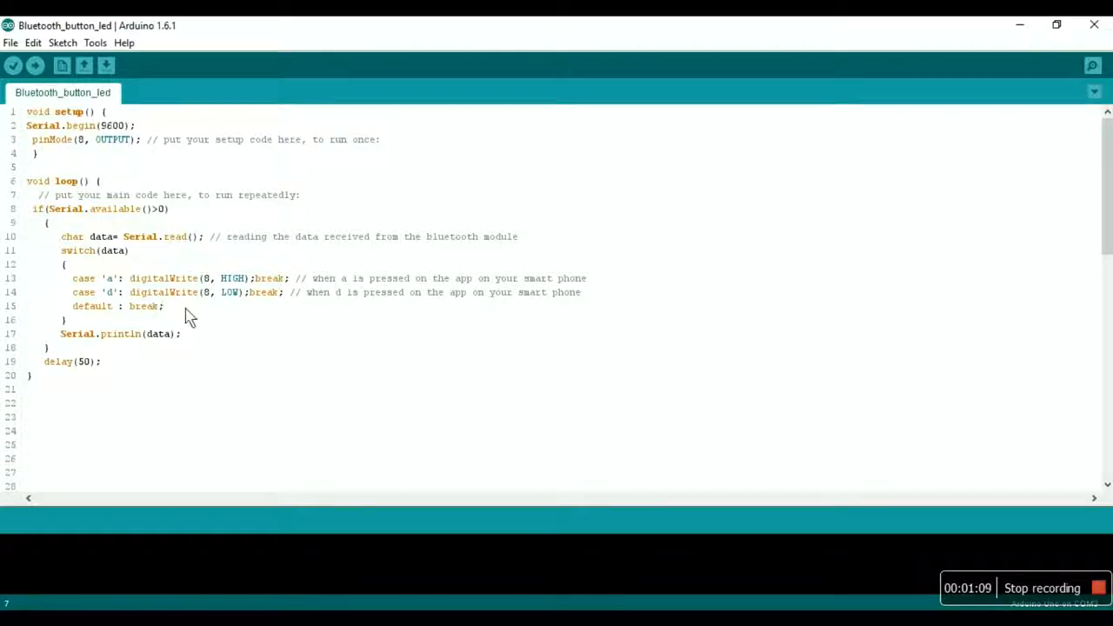
pyautogui.moveTo(155, 350)
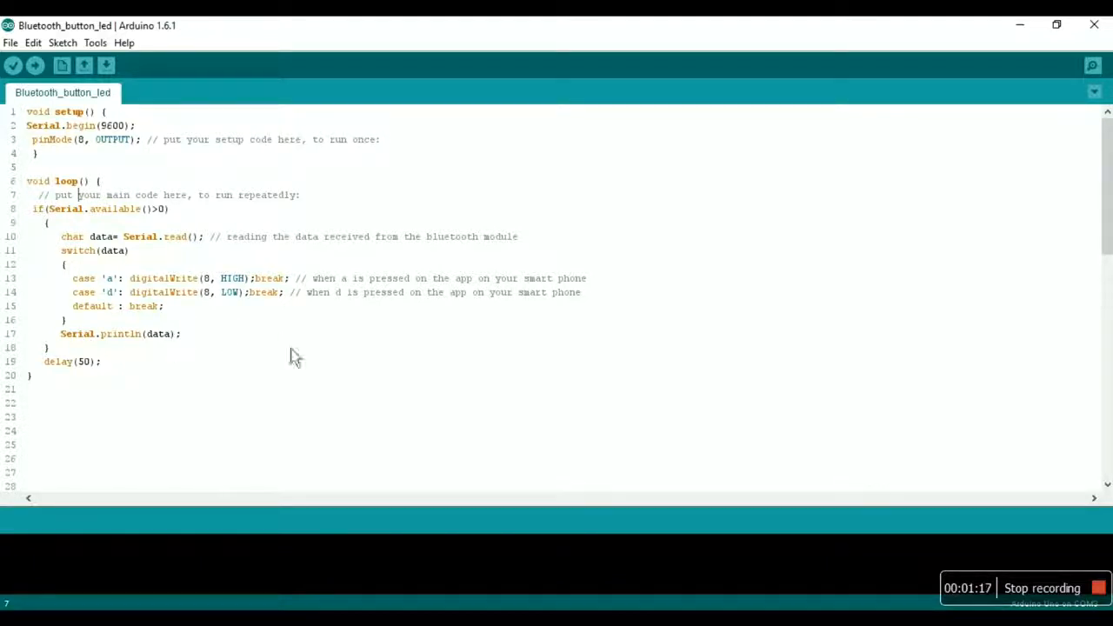
pyautogui.click(1092, 65)
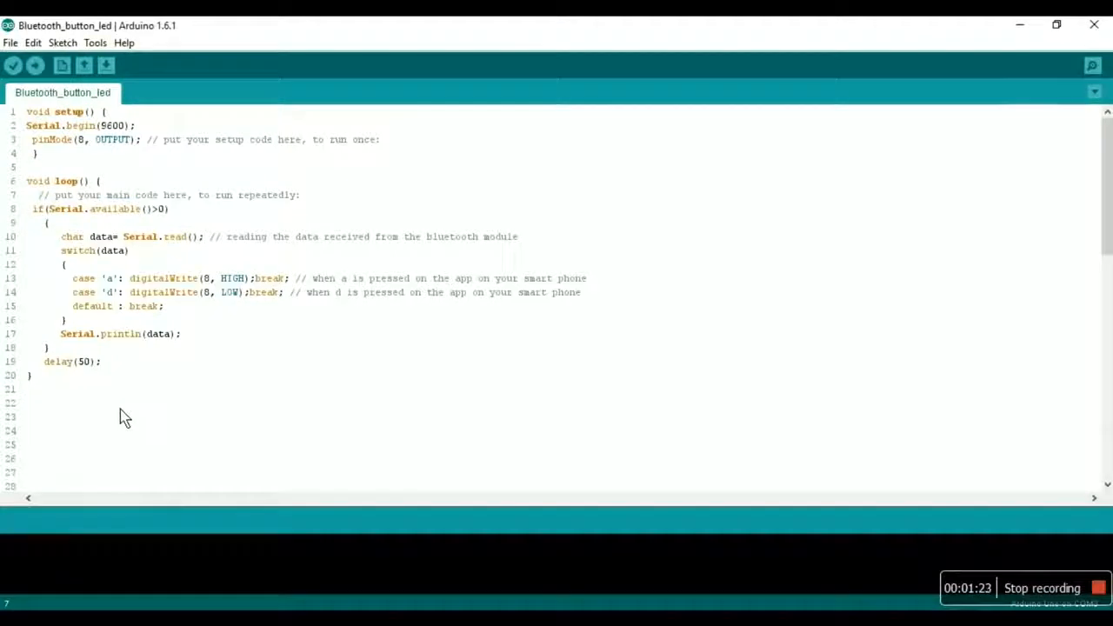
pyautogui.moveTo(101, 230)
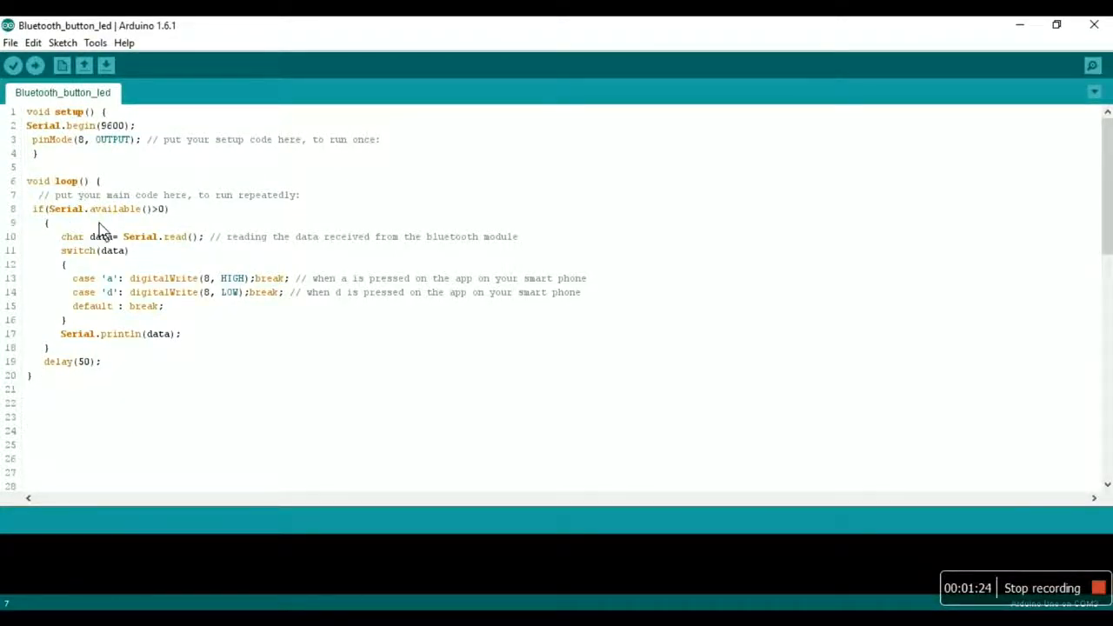
pyautogui.moveTo(115, 252)
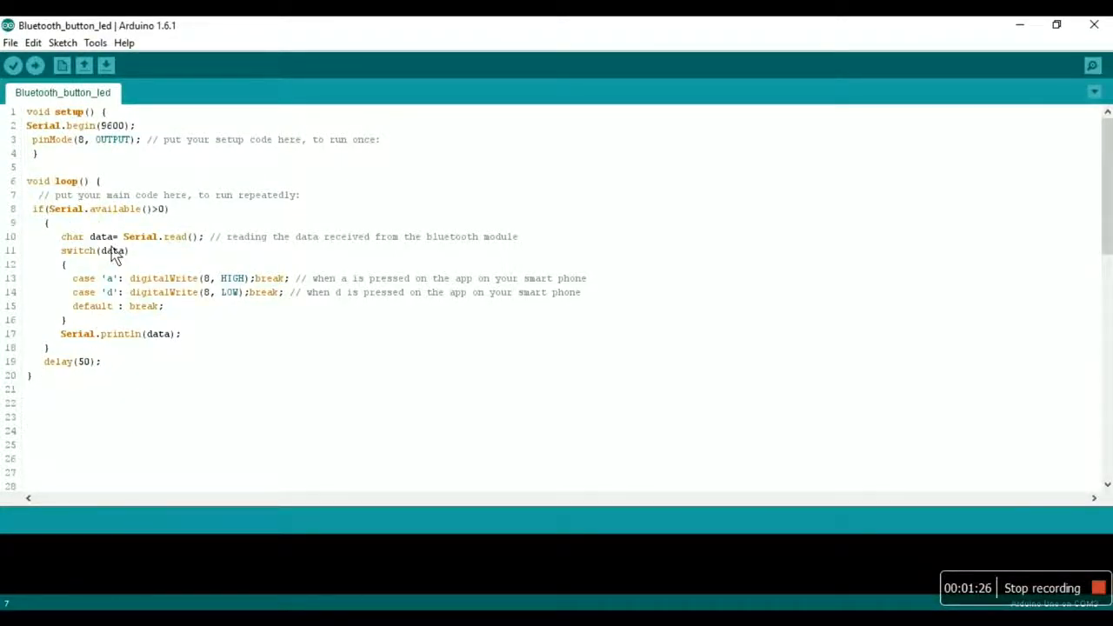
pyautogui.moveTo(68, 367)
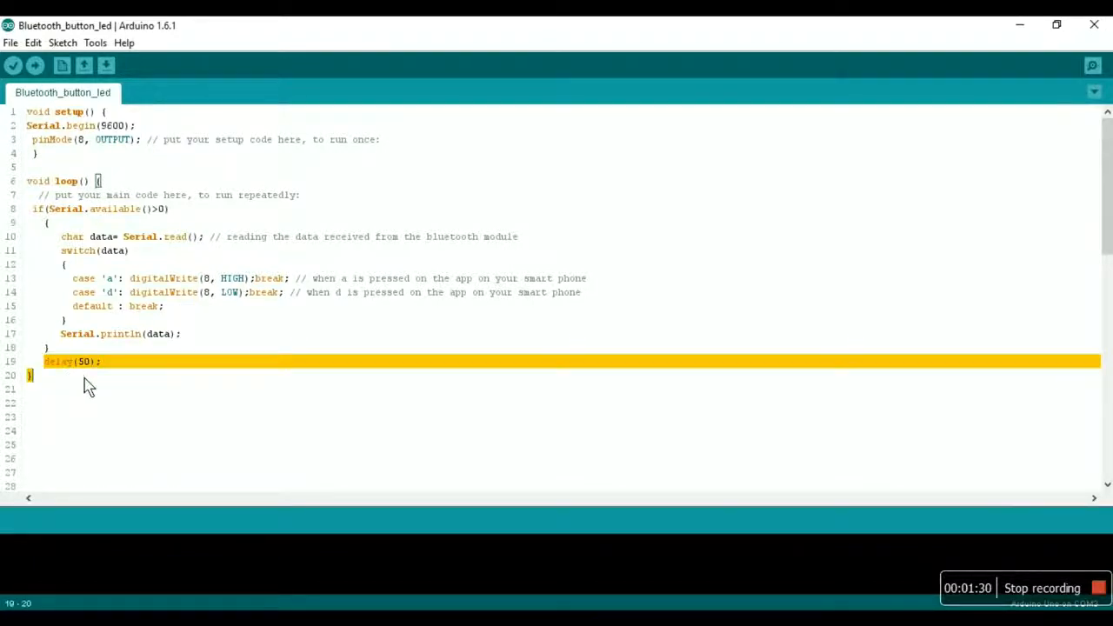
pyautogui.click(180, 333)
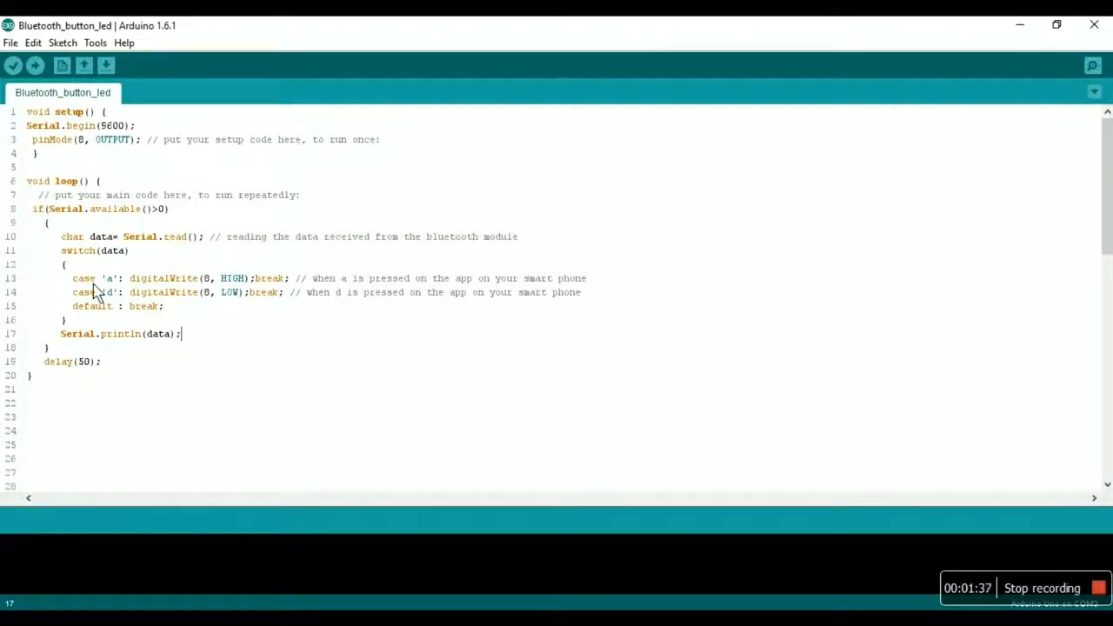
pyautogui.moveTo(103, 282)
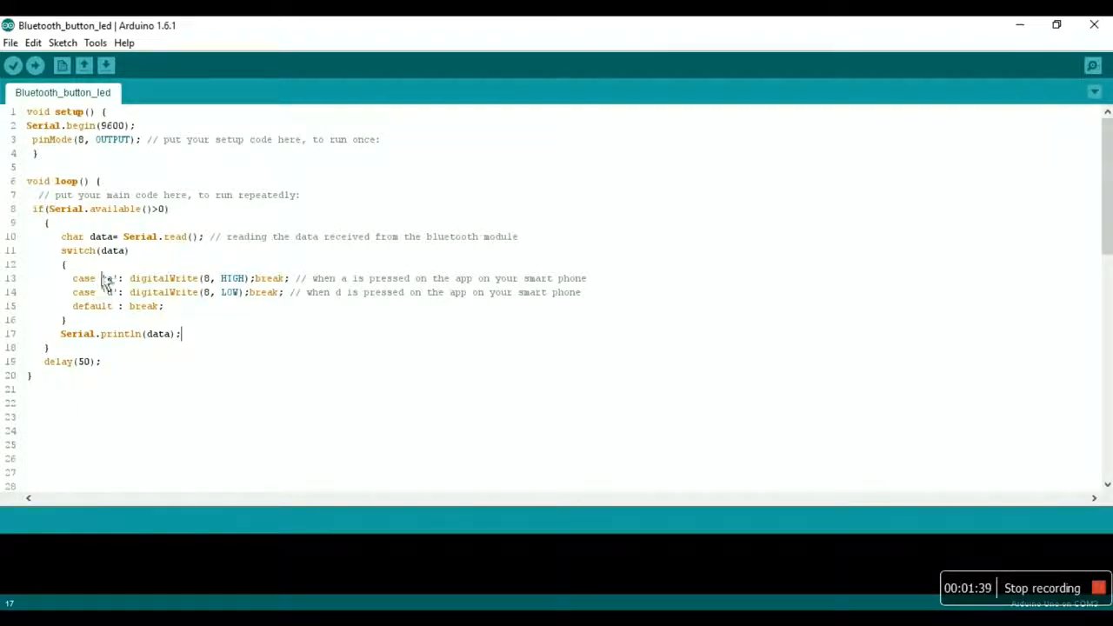
pyautogui.press('ctrl+a')
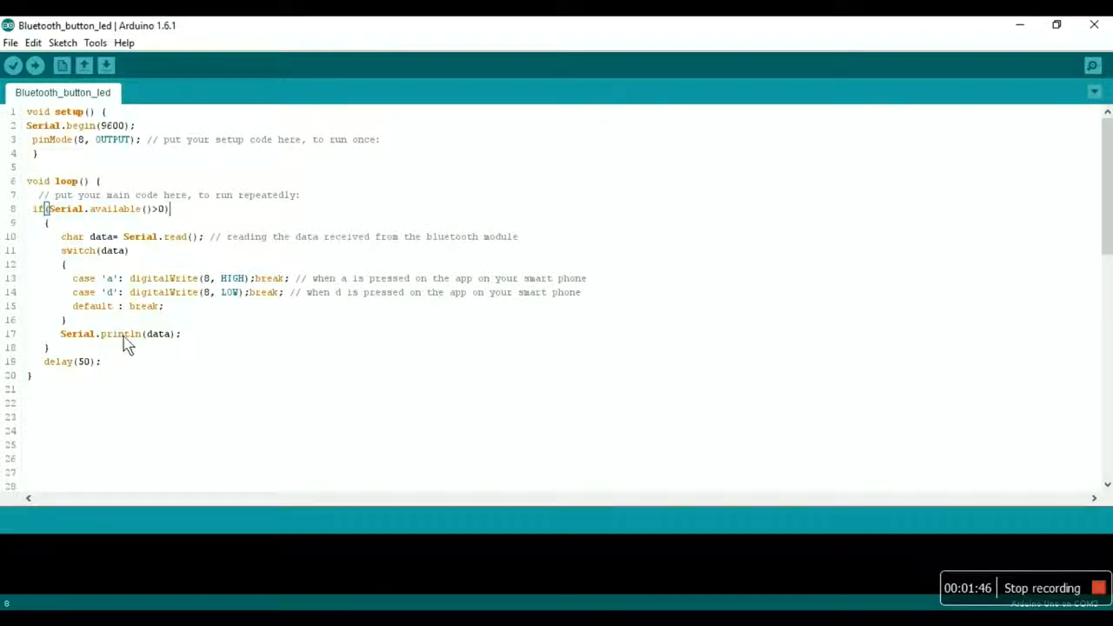
pyautogui.moveTo(470, 447)
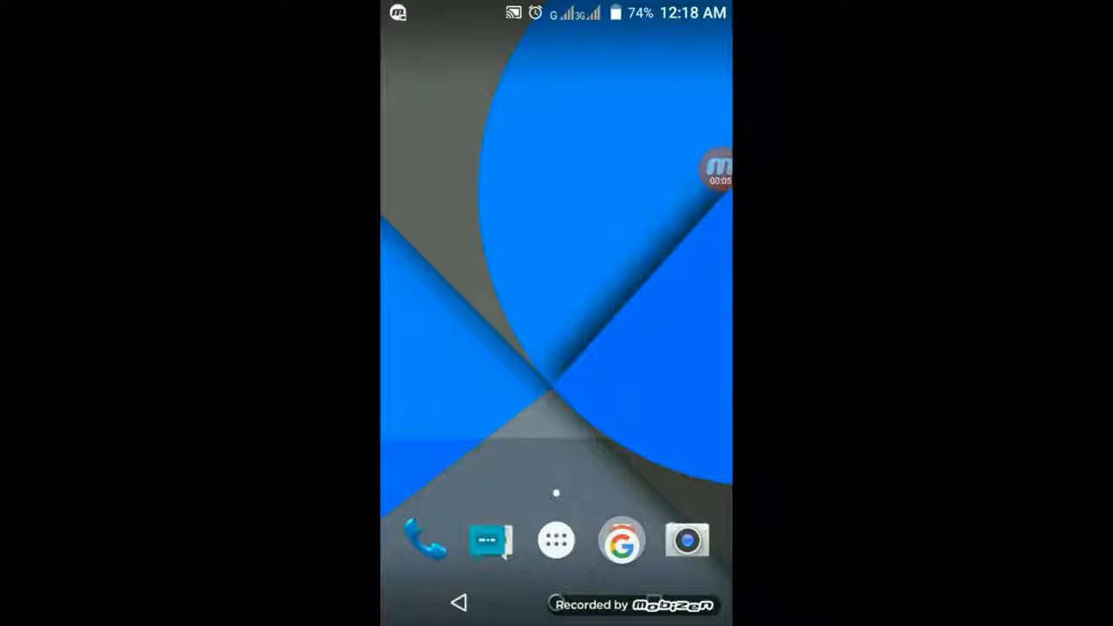
# Browse the phone's installed apps and start BluControl
pyautogui.click(555, 540)
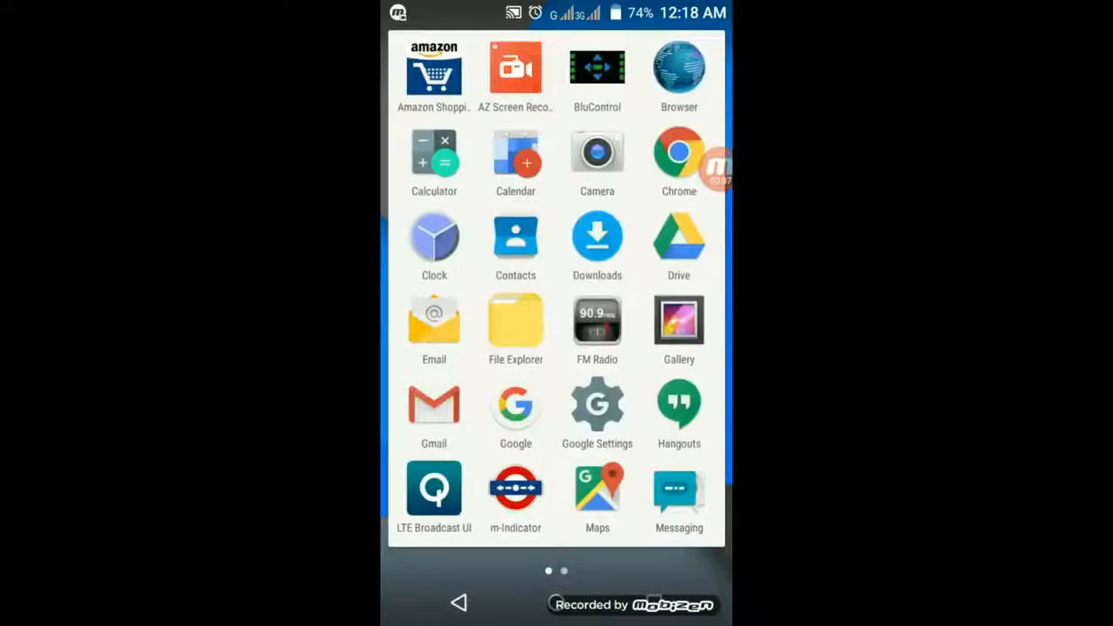
pyautogui.hscroll(-3)
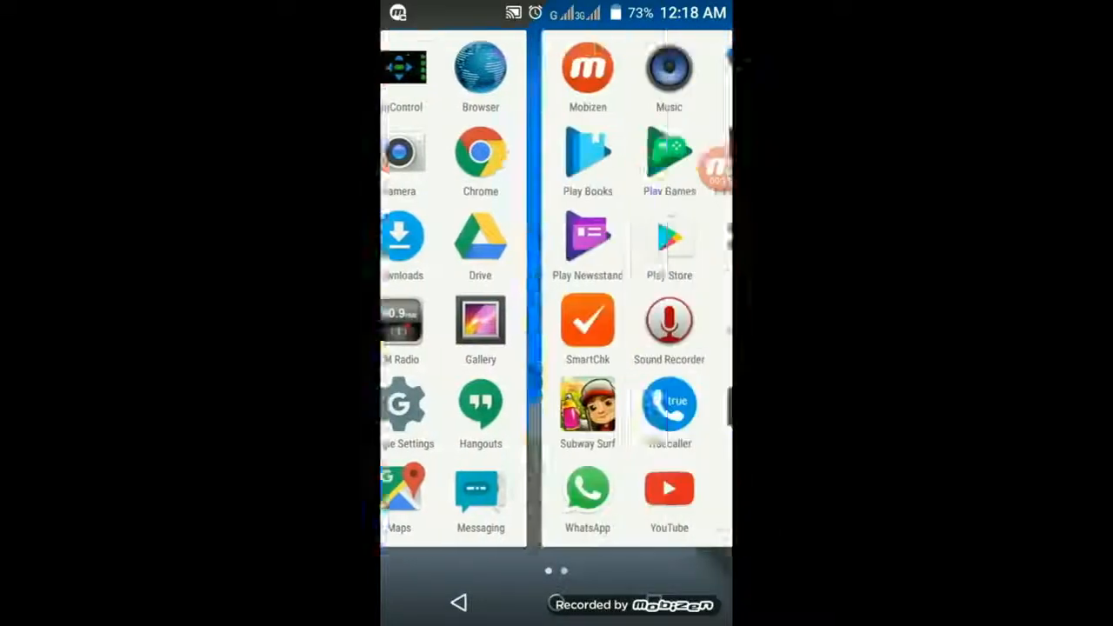
pyautogui.hscroll(3)
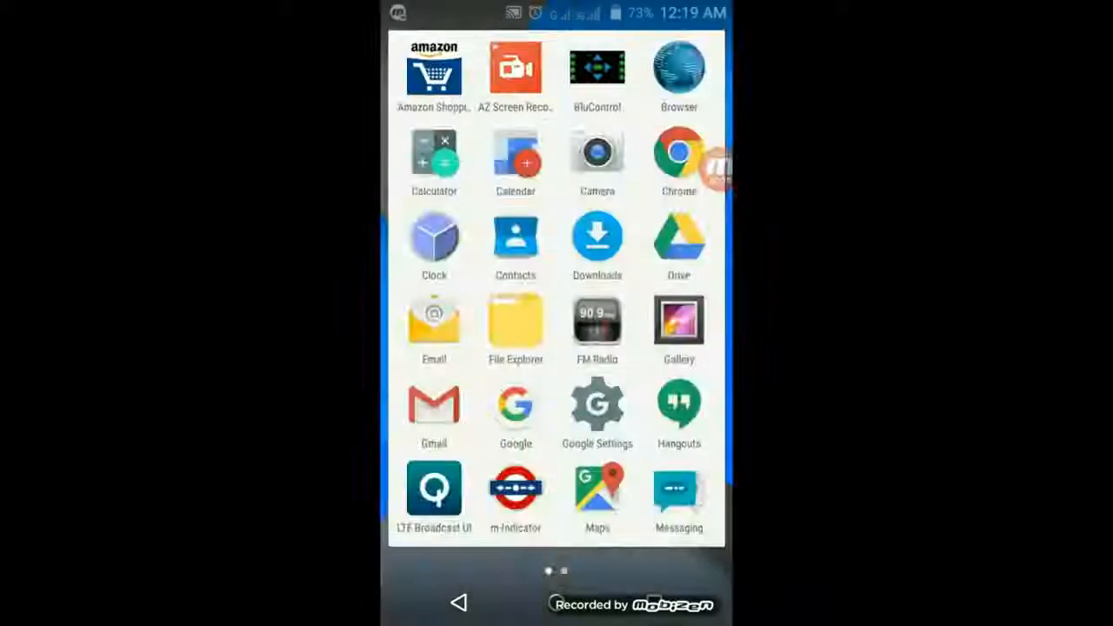
pyautogui.click(596, 66)
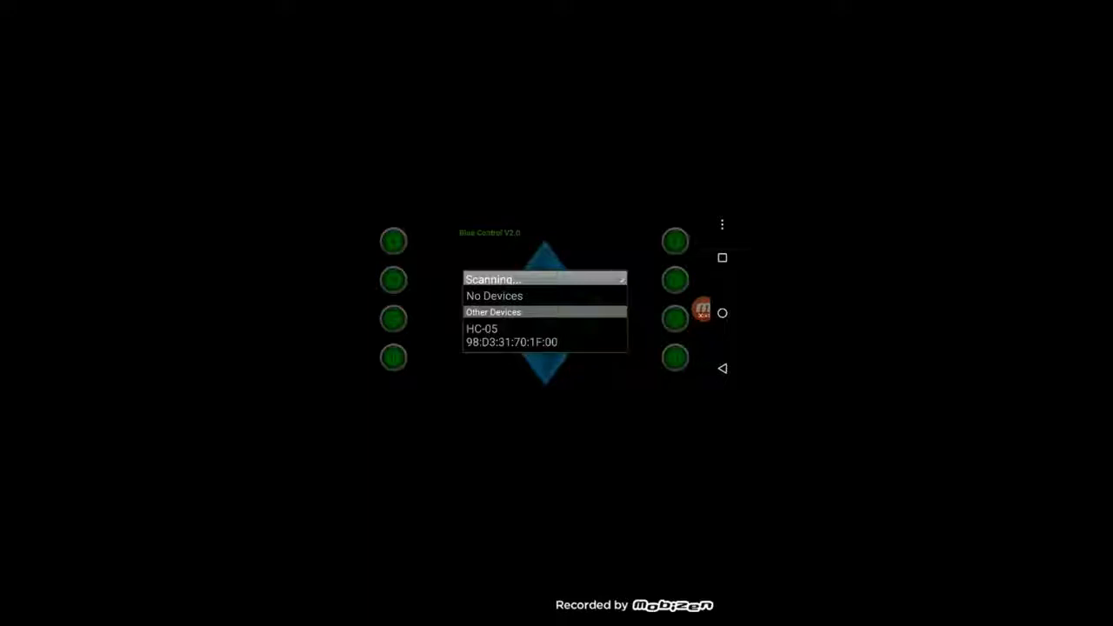
# Choose the HC-05 module from BluControl's Other Devices list
pyautogui.click(512, 335)
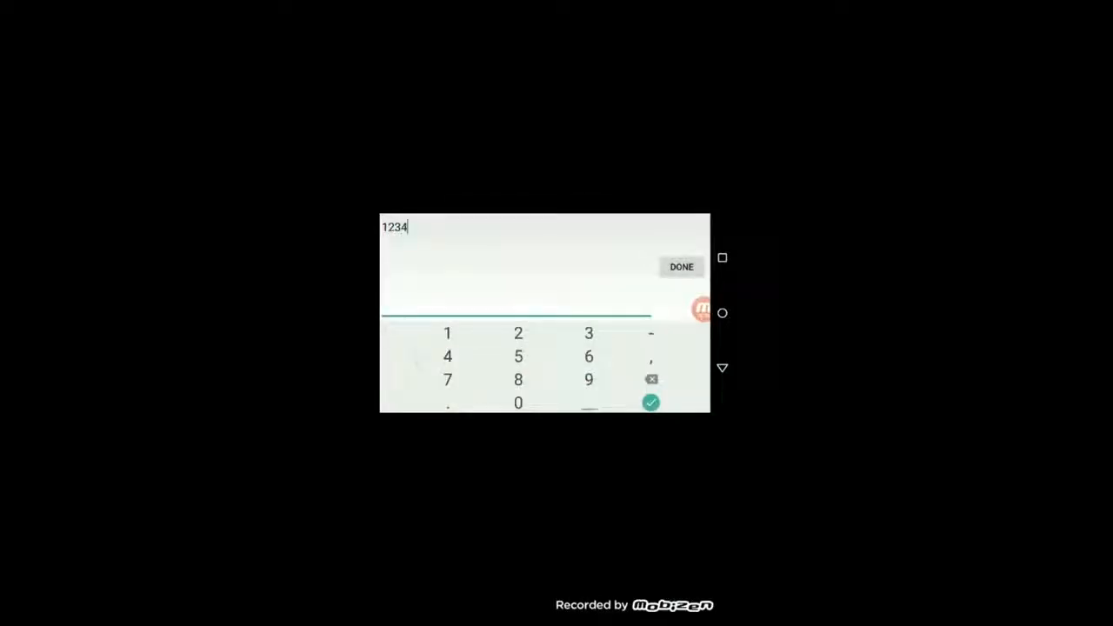
pyautogui.click(681, 267)
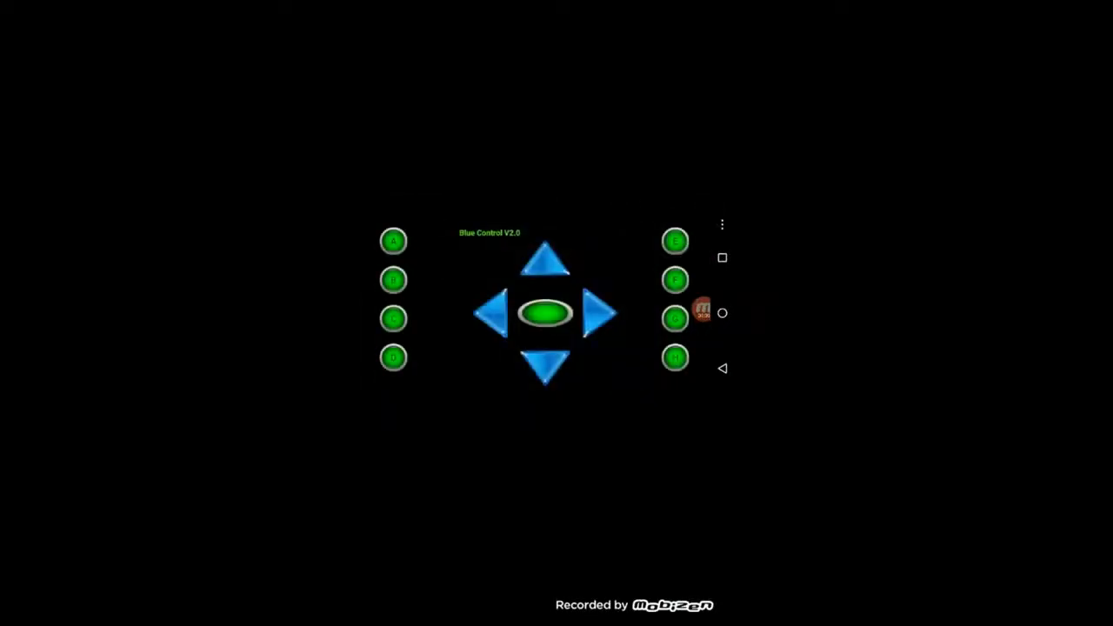